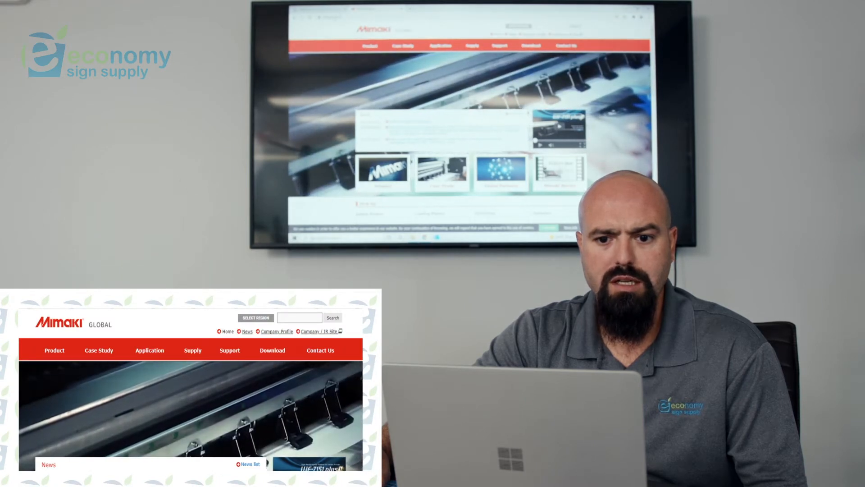
Open the Product catalogue and scroll the sidebar to the Print & Cut series
click(54, 350)
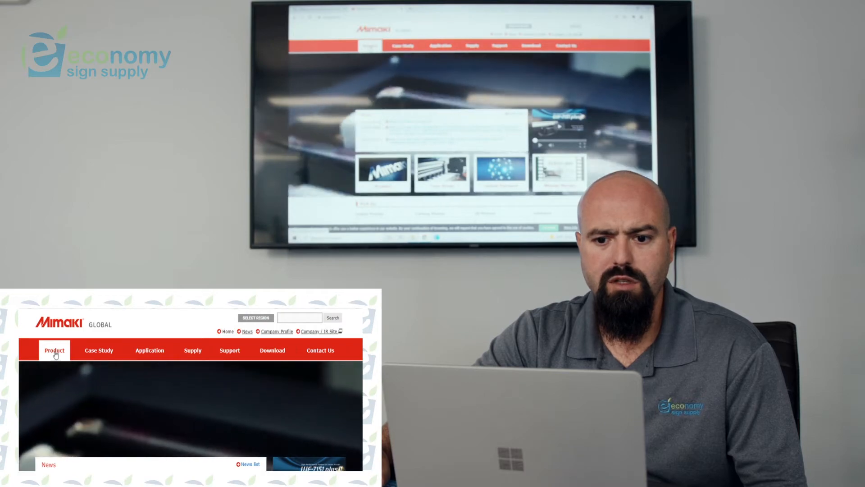
click(54, 350)
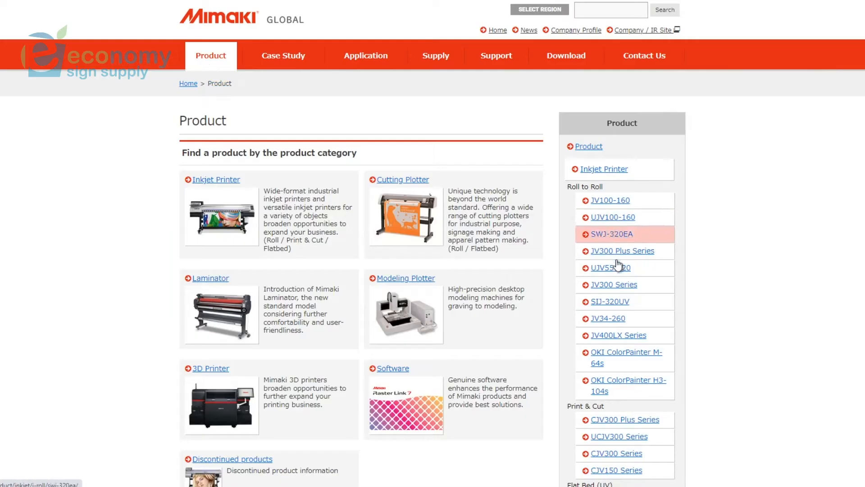
scroll(down, 3)
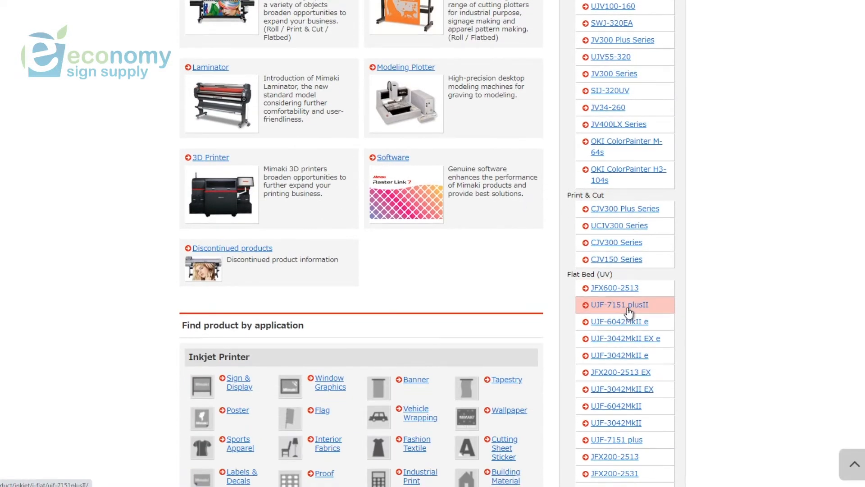
scroll(down, 3)
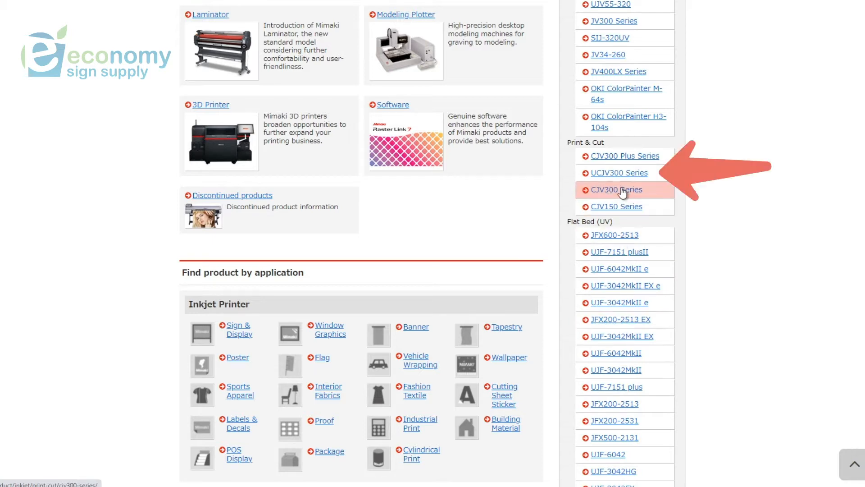
Go to the UCJV300 Series product page and its Download tab with the profile table
click(619, 173)
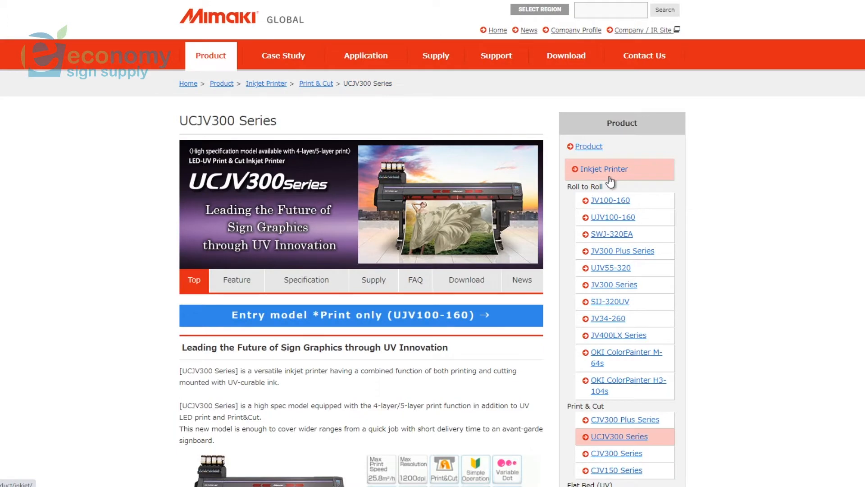
mouse_move(132, 200)
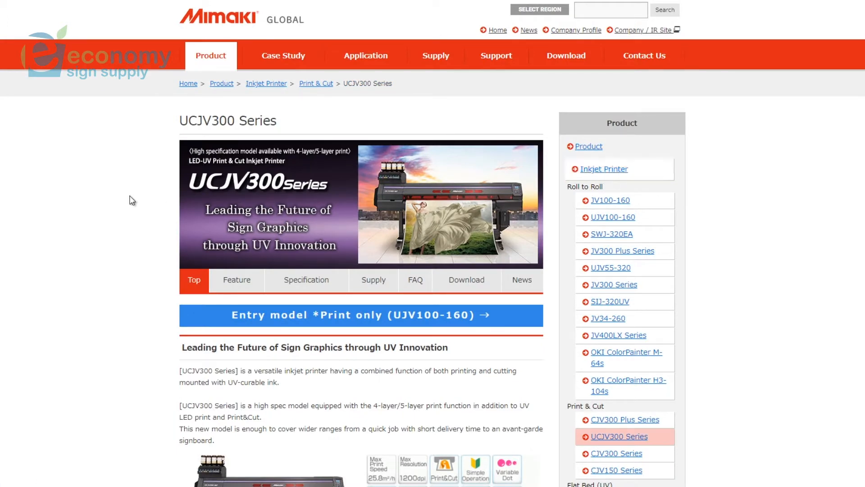
mouse_move(95, 260)
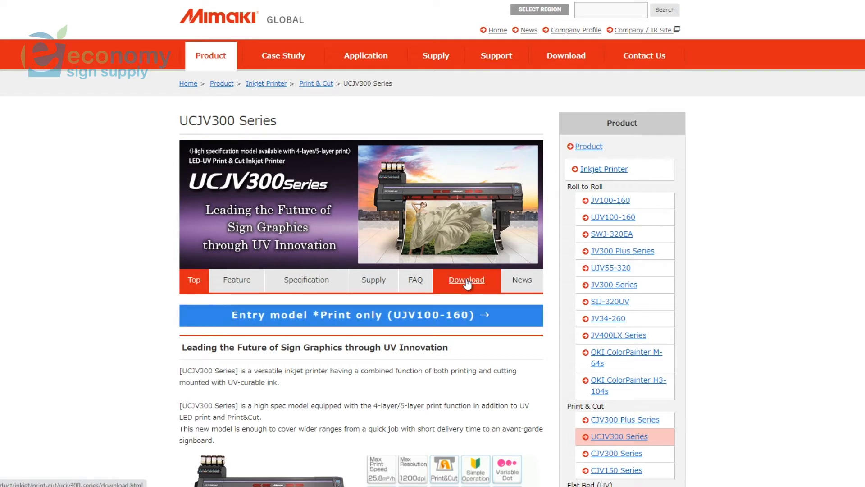
click(465, 279)
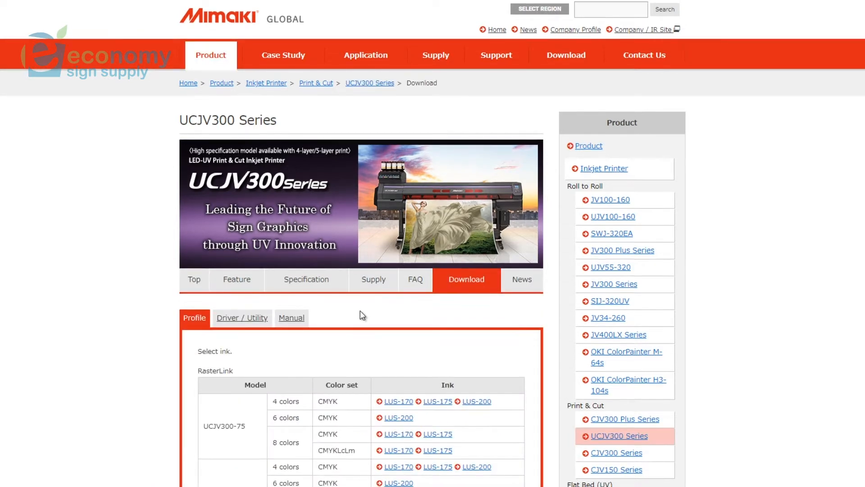
scroll(down, 3)
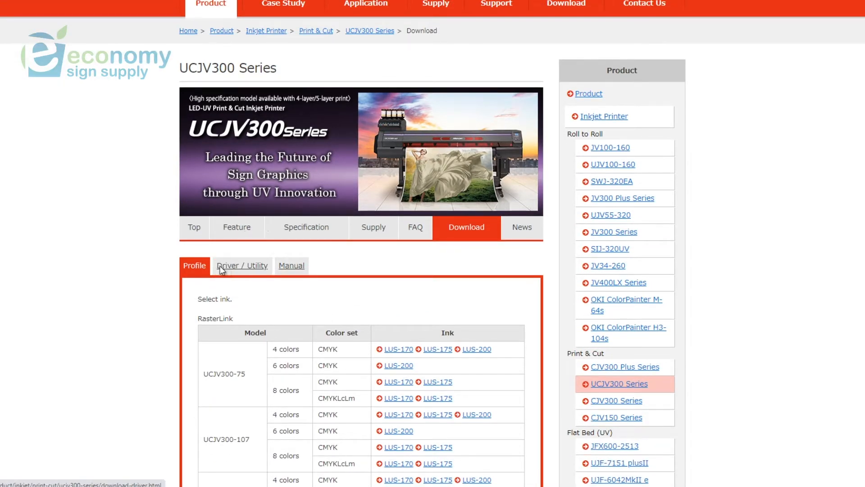
Show the UCJV300 Driver / Utility files filtered to Windows 10 (64bit)
click(241, 265)
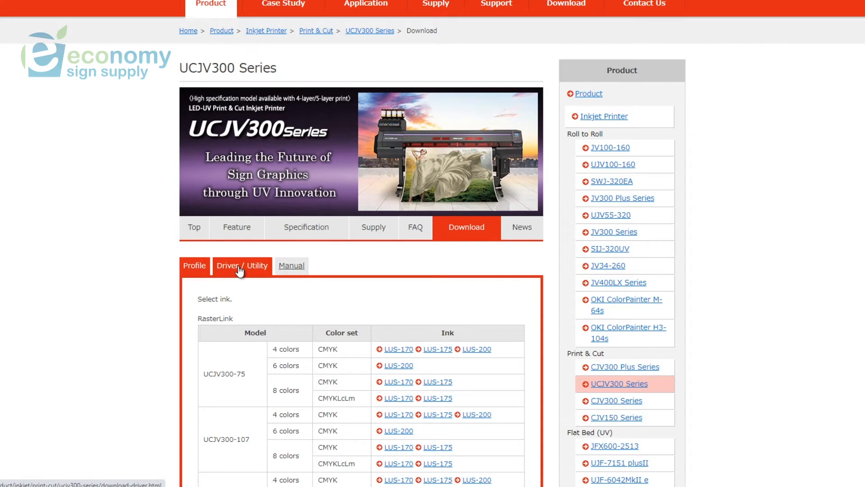
click(241, 265)
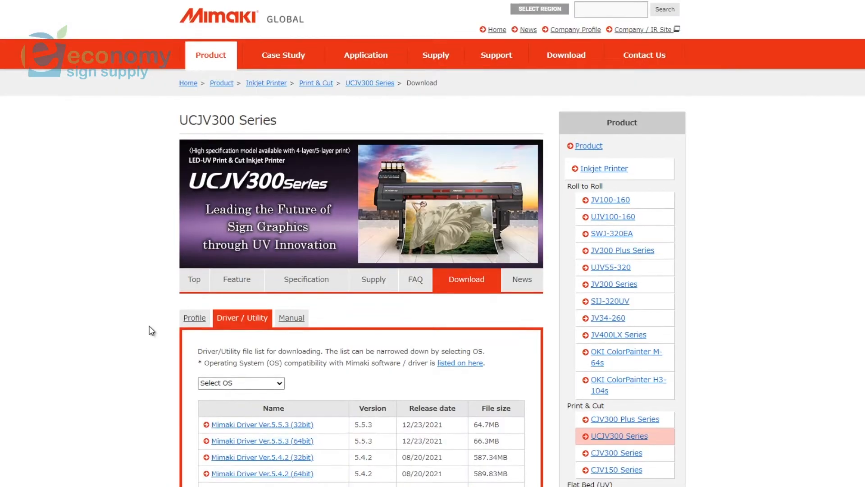
scroll(down, 3)
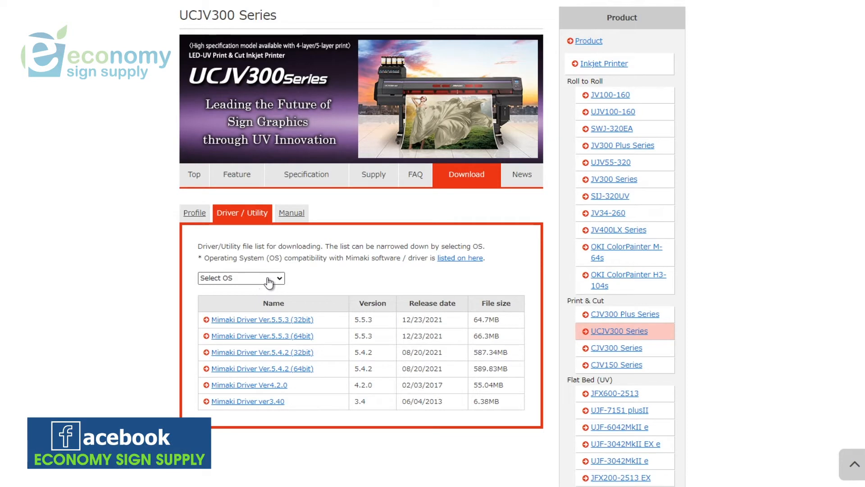
click(241, 278)
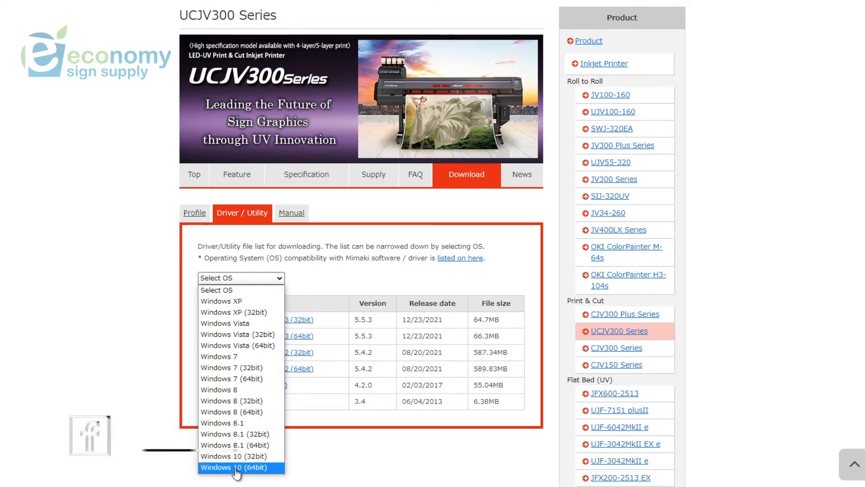
click(234, 467)
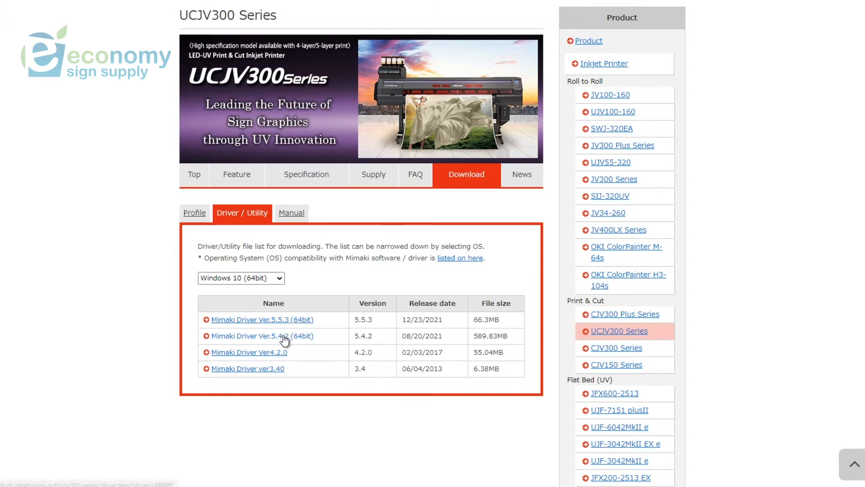
Open Mimaki Driver Ver.5.4.2 (64bit), read the agreement, and download MimakiDriver-v5.4.2-64bit.zip
click(261, 335)
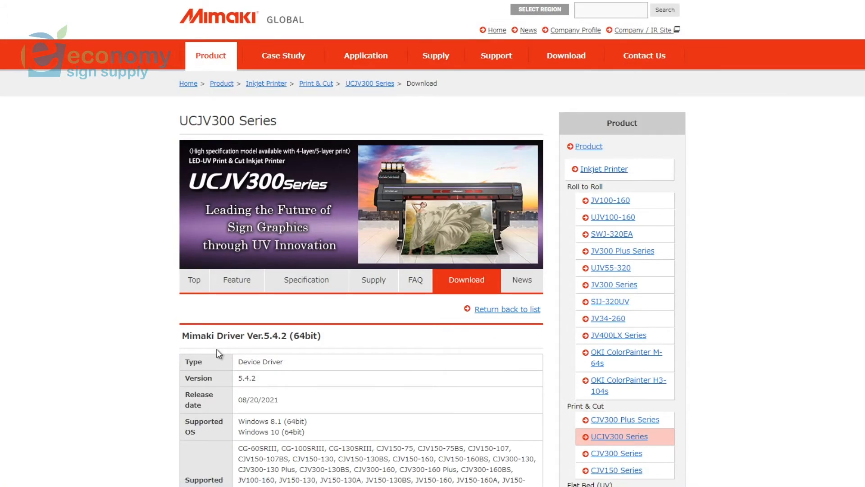
scroll(down, 3)
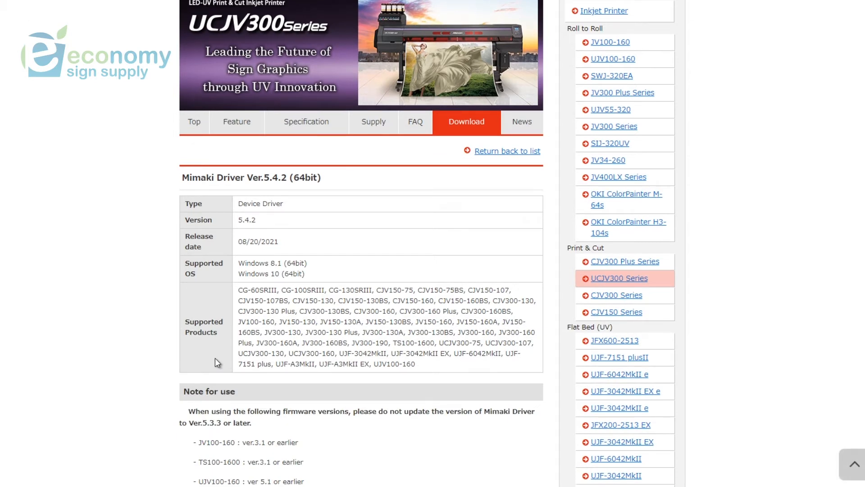
mouse_move(235, 301)
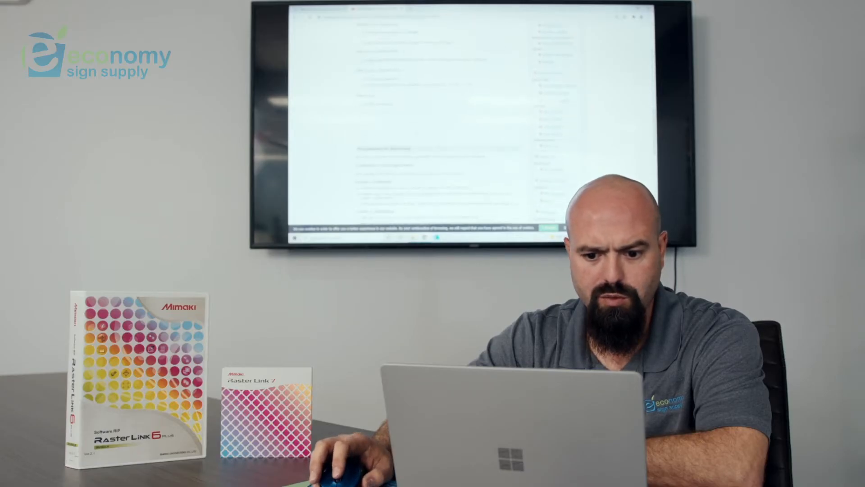
click(201, 317)
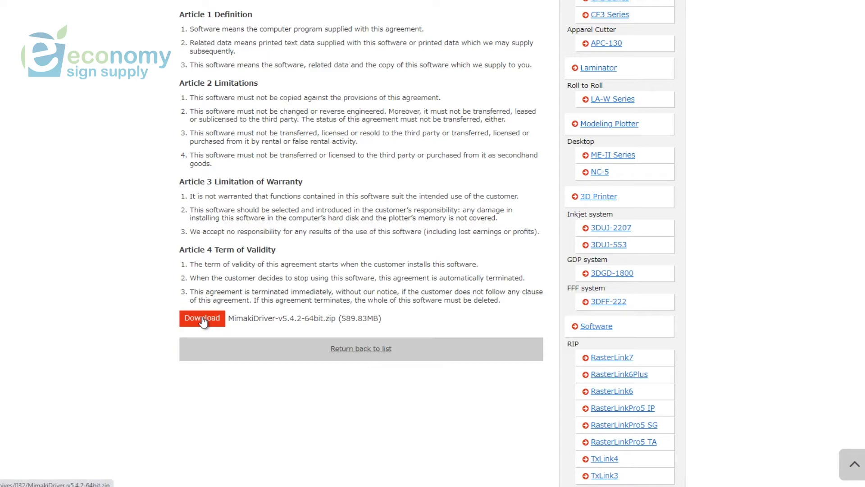
click(201, 318)
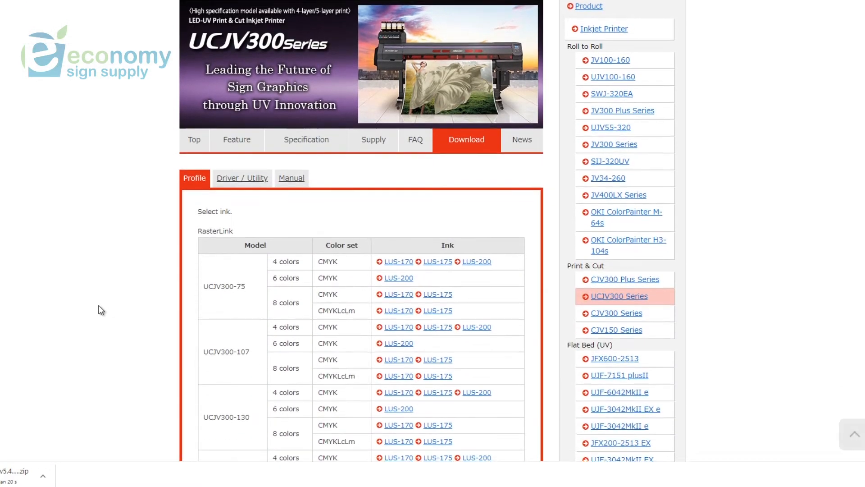
Scroll past UCJV300-107 and -130 and open the UCJV300-160 8-colour CMYK LUS-170 profiles
scroll(down, 3)
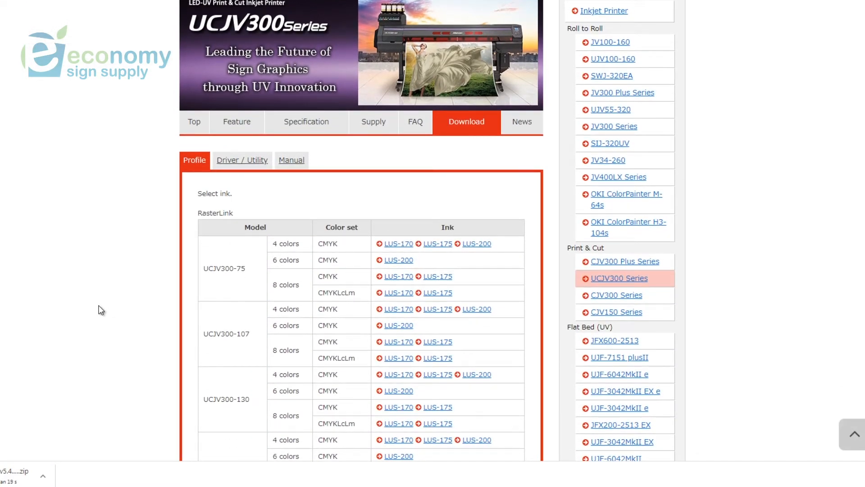
scroll(down, 3)
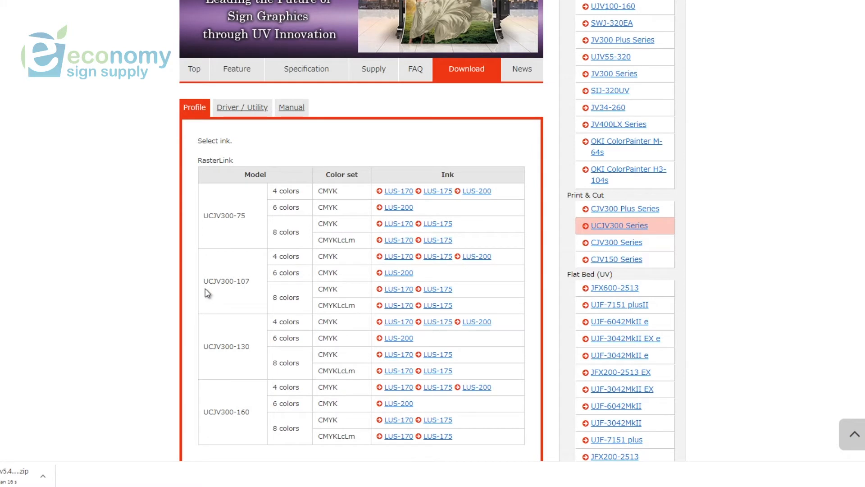
double_click(239, 216)
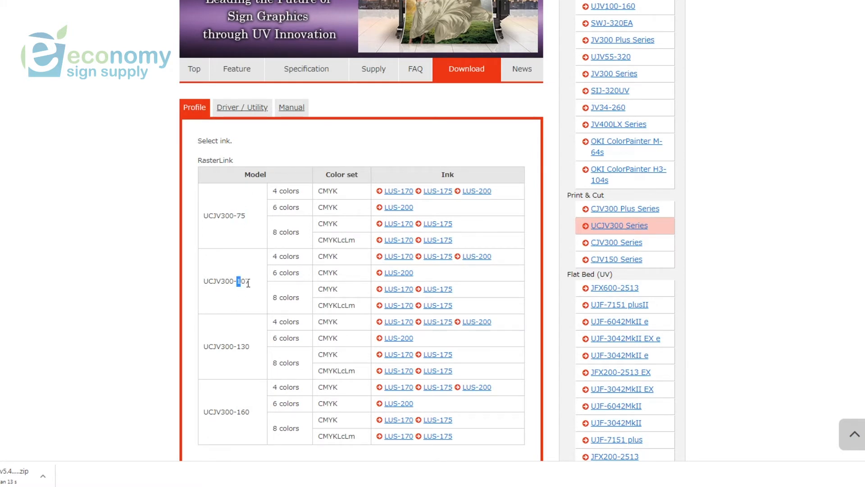
double_click(242, 346)
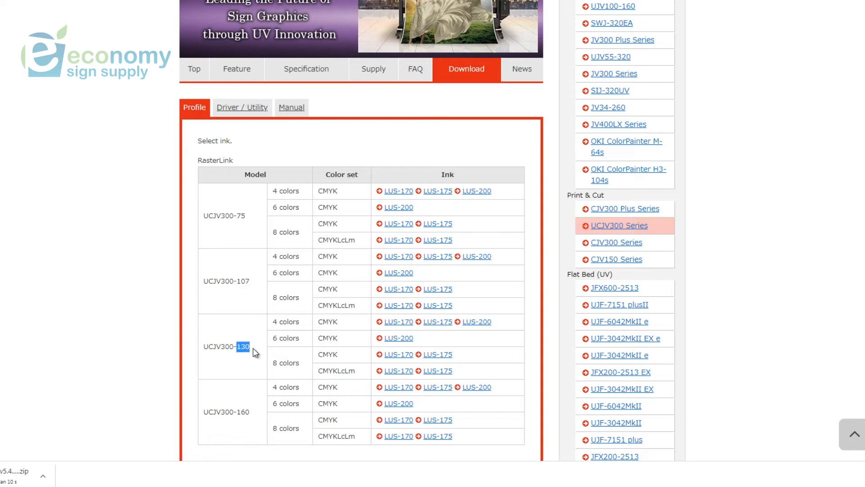
scroll(down, 3)
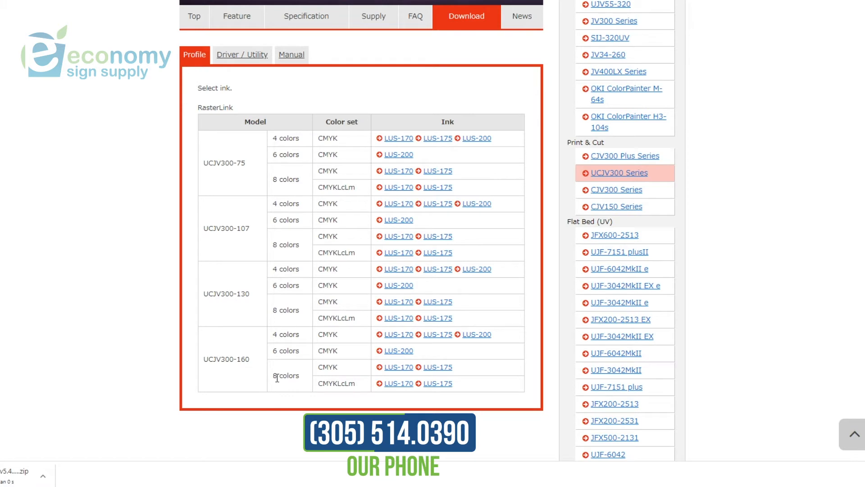
double_click(328, 366)
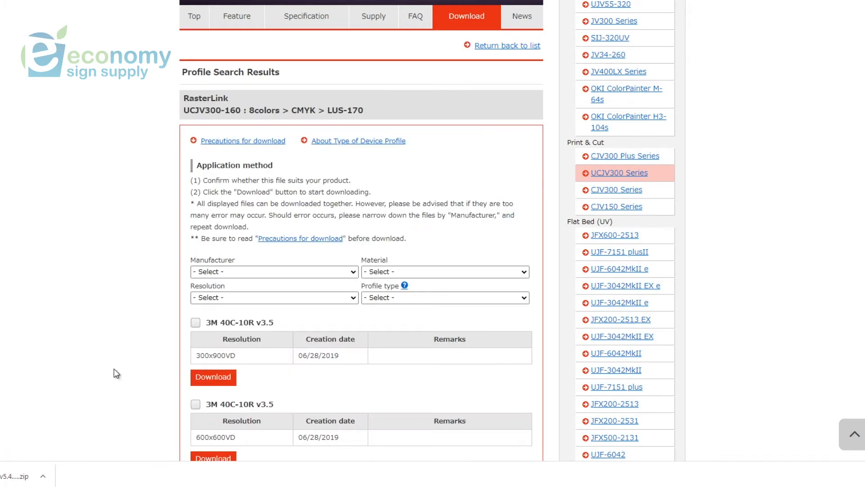
mouse_move(107, 373)
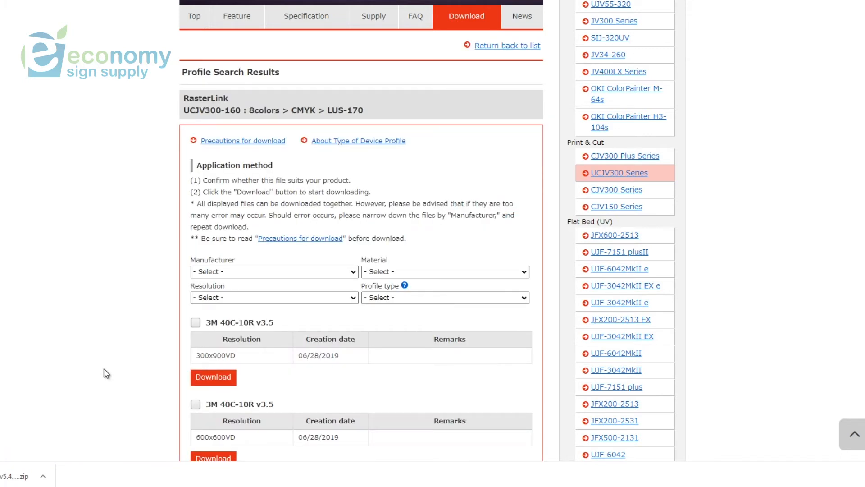
Filter the profile results by manufacturer Mimaki
scroll(down, 3)
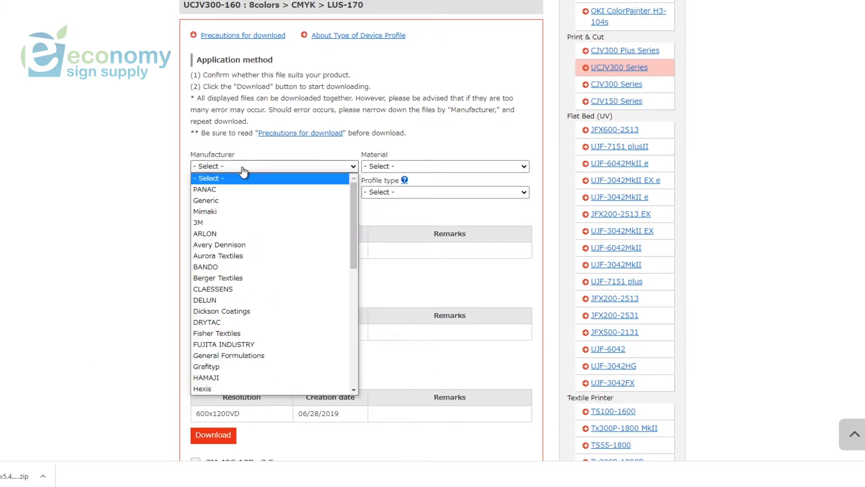
mouse_move(205, 211)
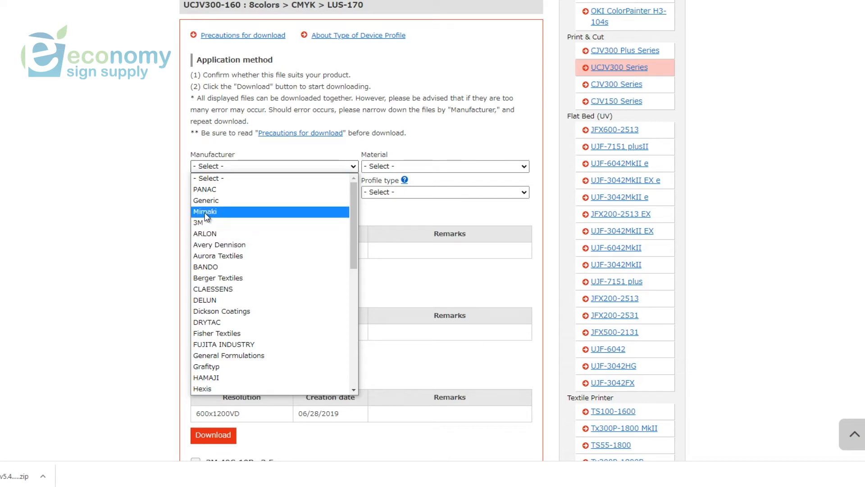
click(205, 212)
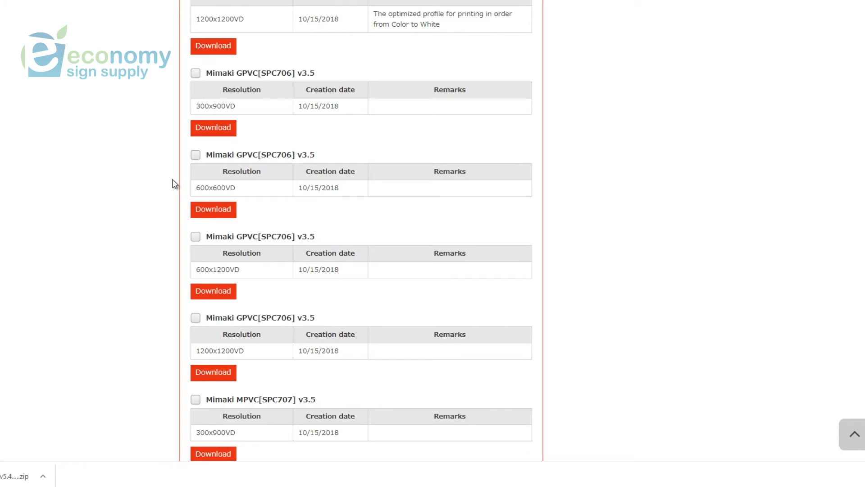
Tick the GPVC[SPC706] 600x600VD, 600x1200VD and MPVC[SPC707] 300x900VD profiles for download
click(195, 154)
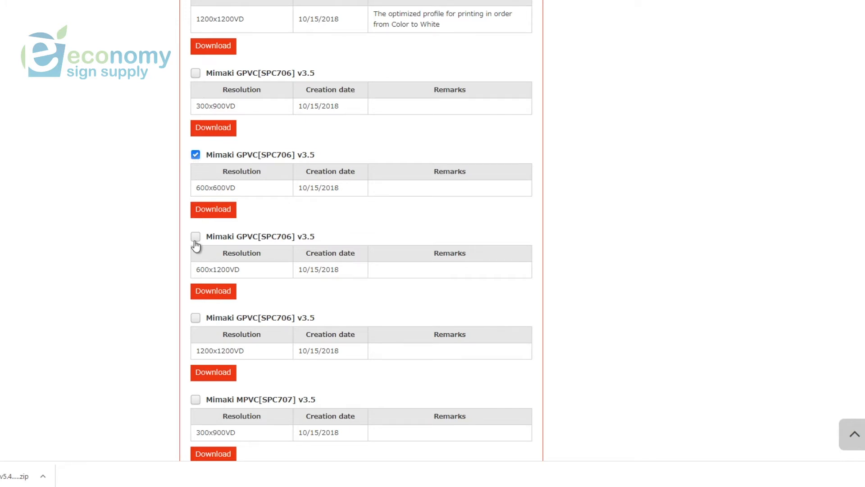
click(196, 236)
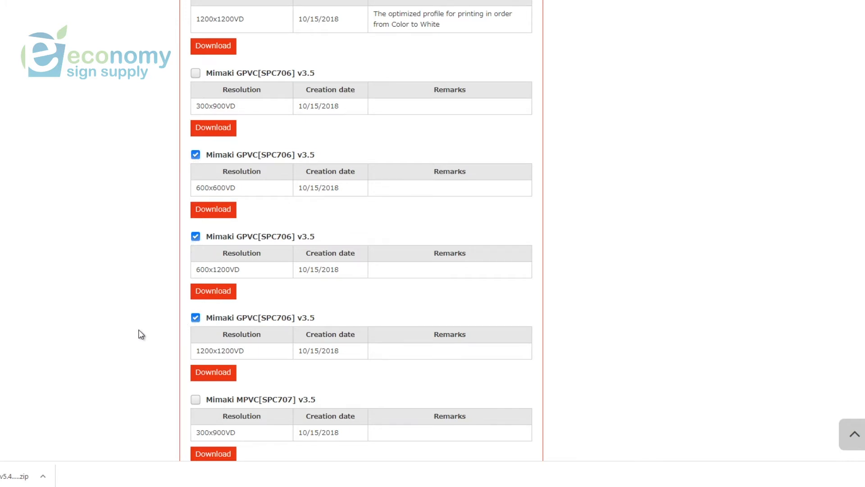
scroll(down, 3)
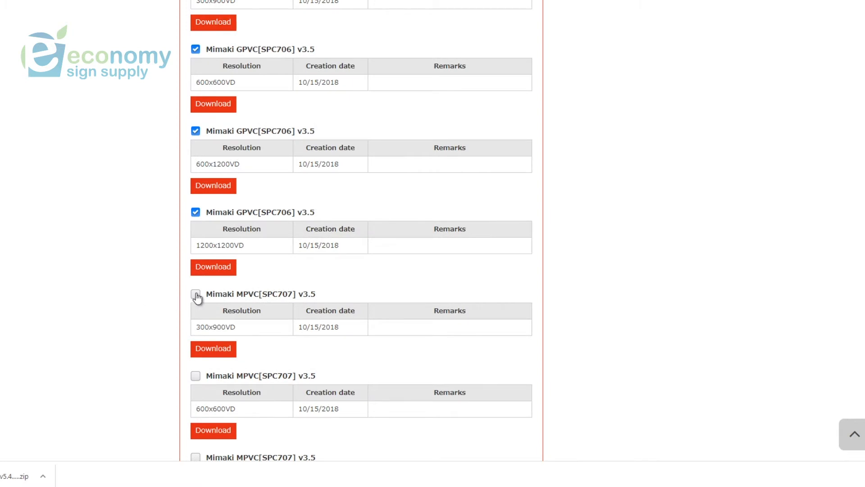
click(195, 294)
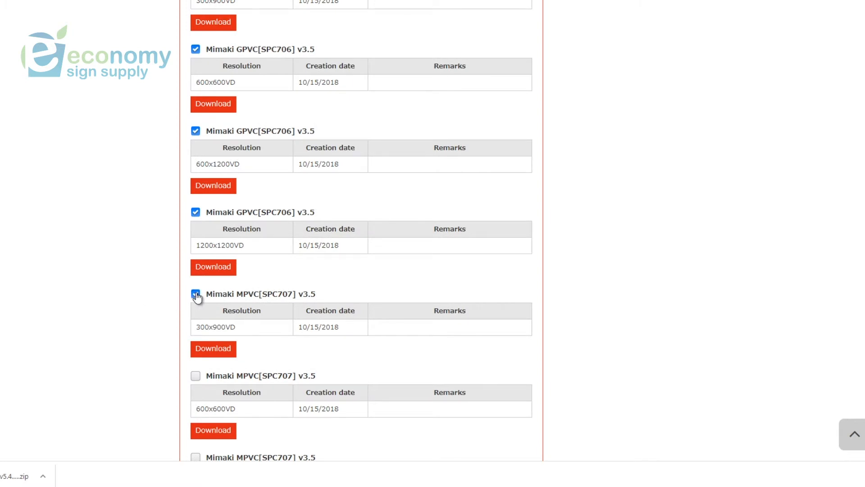
scroll(down, 3)
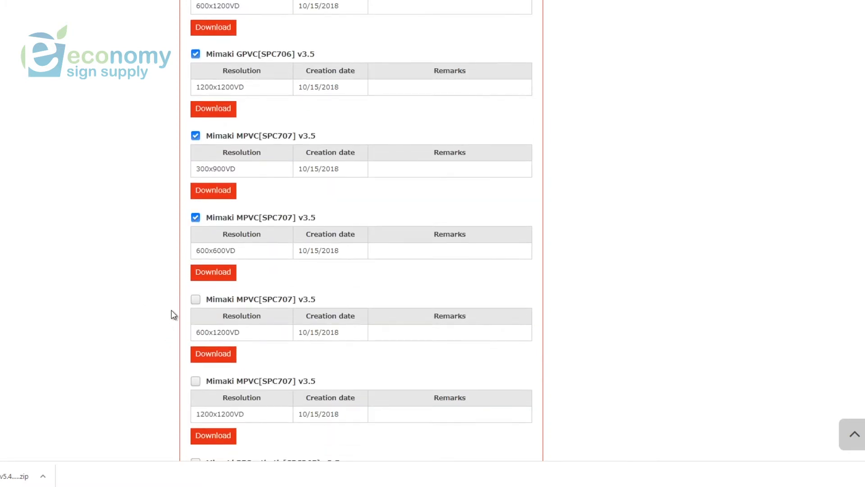